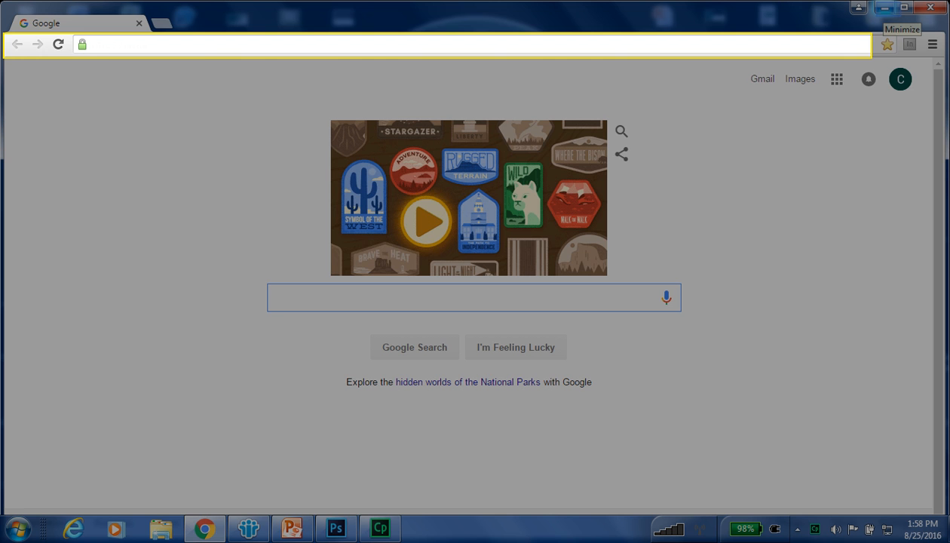
{"action": "type", "text": "https://wardtrucking.kronos"}
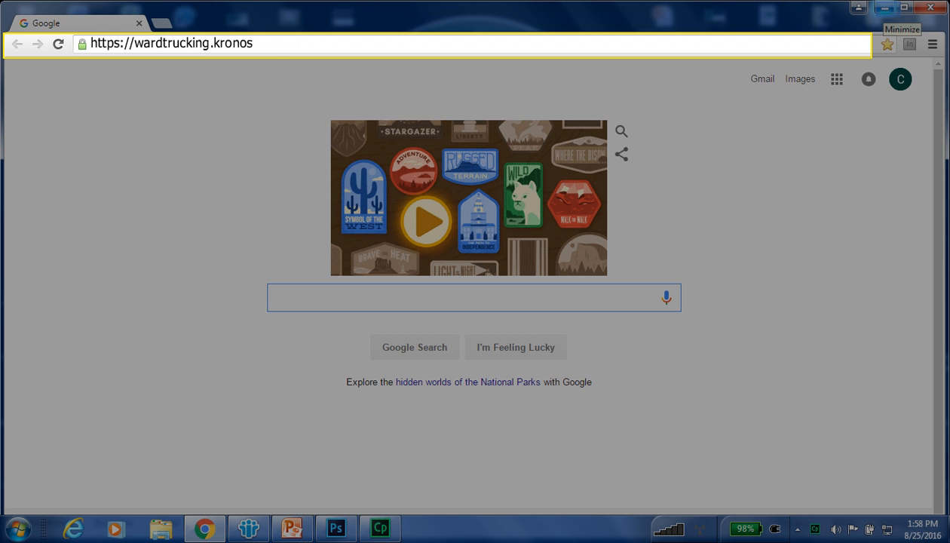
{"action": "type", "text": ".net/wfc/log"}
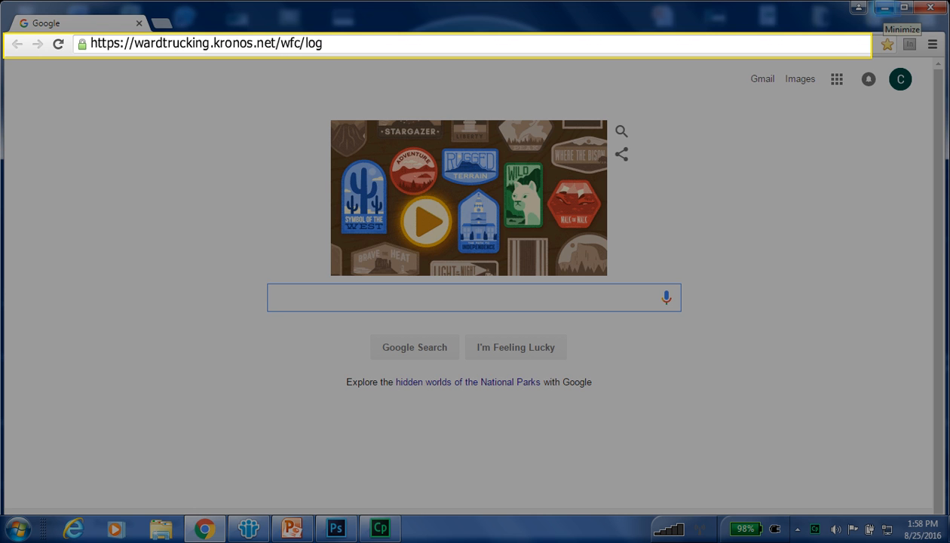
{"action": "type", "text": "on"}
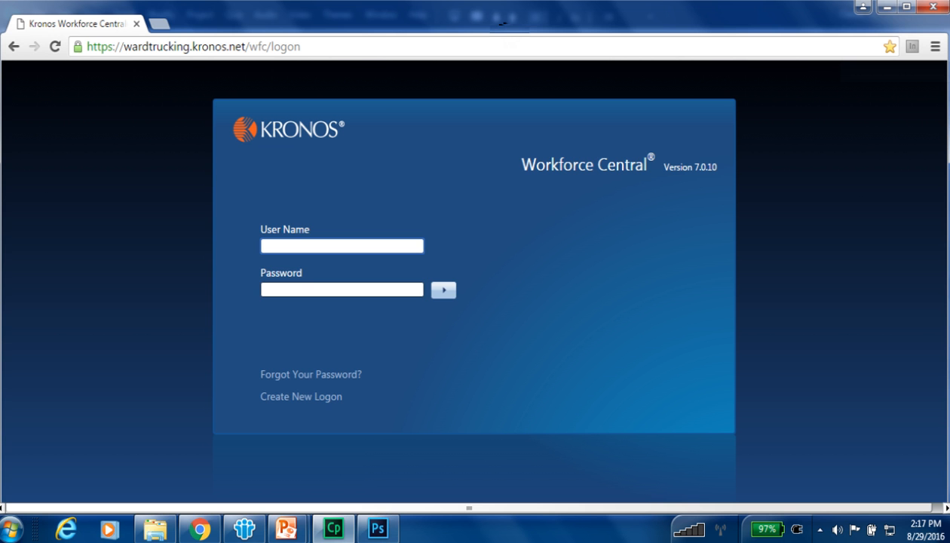
{"action": "left_click", "coordinate": [301, 395]}
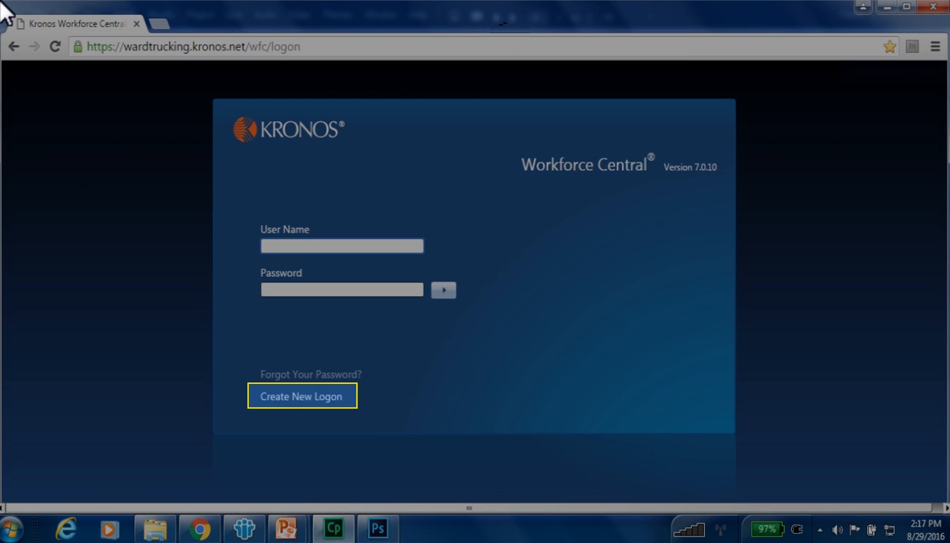
{"action": "mouse_move", "coordinate": [250, 337]}
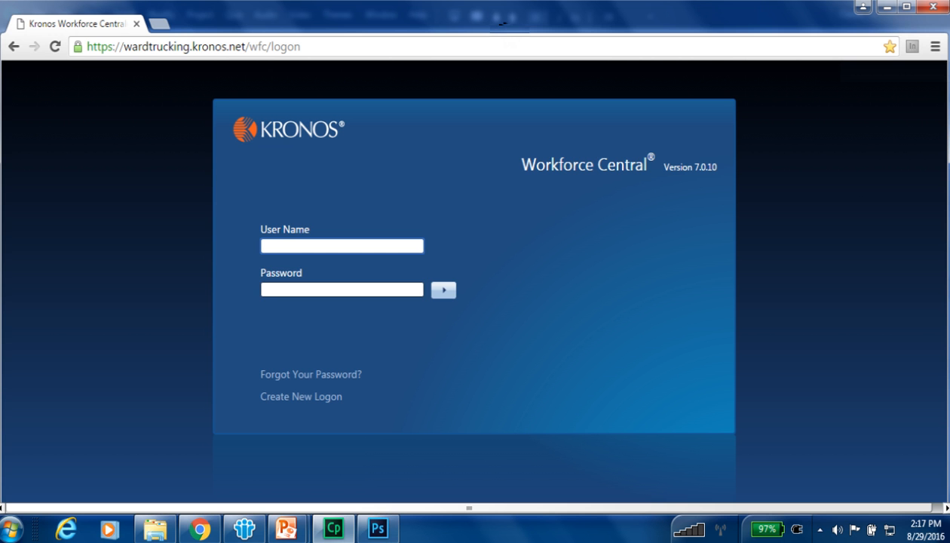
{"action": "left_click", "coordinate": [310, 373]}
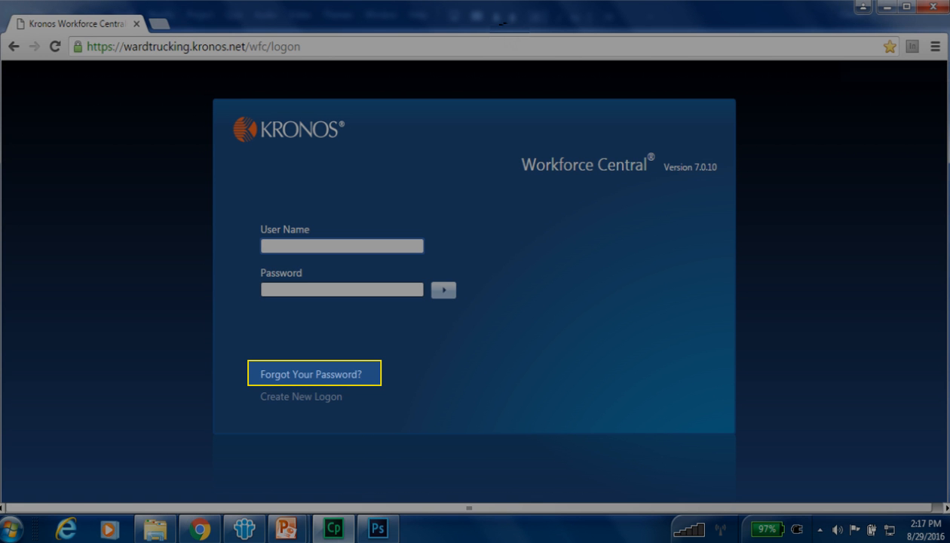
{"action": "mouse_move", "coordinate": [335, 404]}
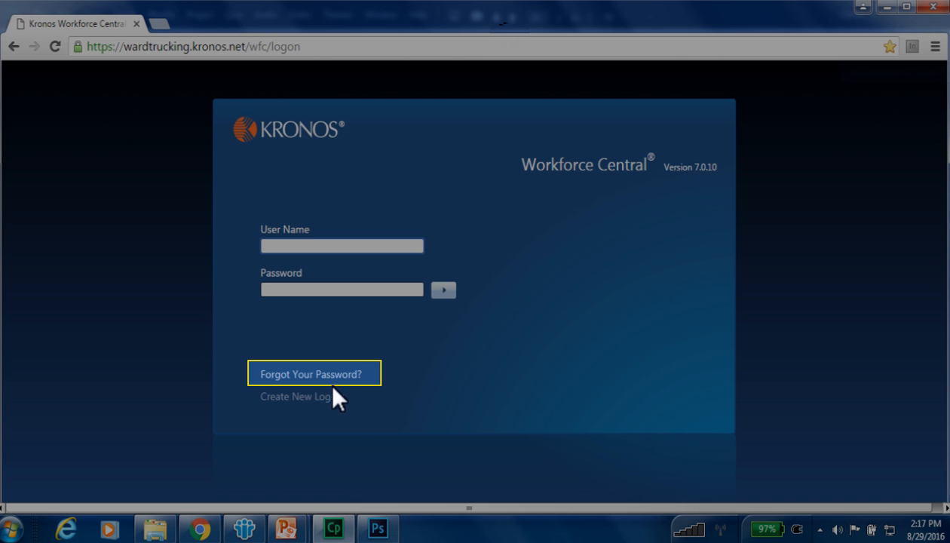
{"action": "mouse_move", "coordinate": [368, 386]}
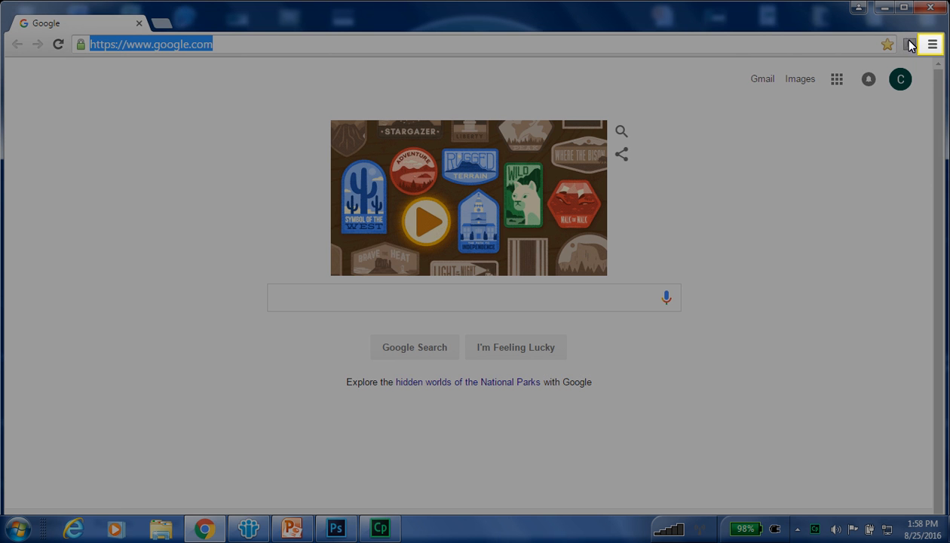
Open the Kronos Workforce Central(R) bookmark from Chrome's Other bookmarks
{"action": "left_click", "coordinate": [932, 42]}
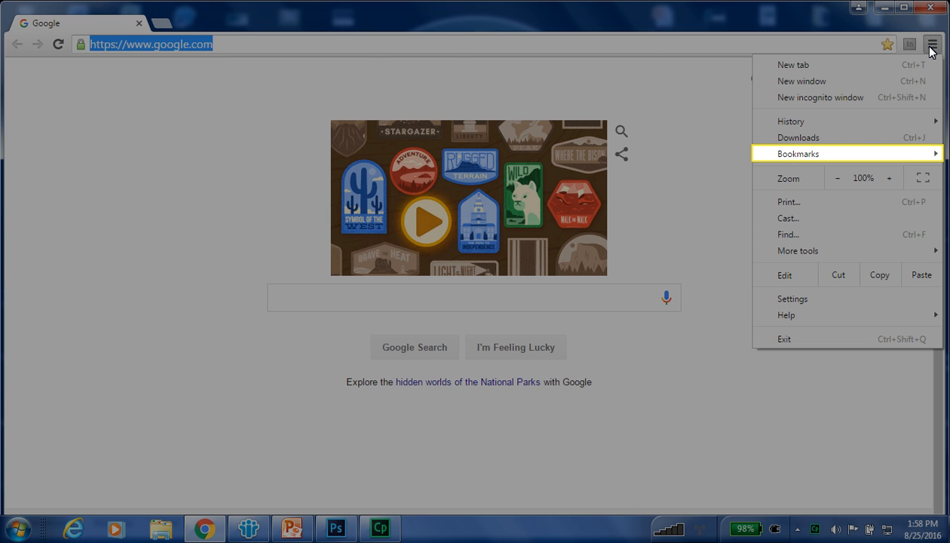
{"action": "mouse_move", "coordinate": [897, 94]}
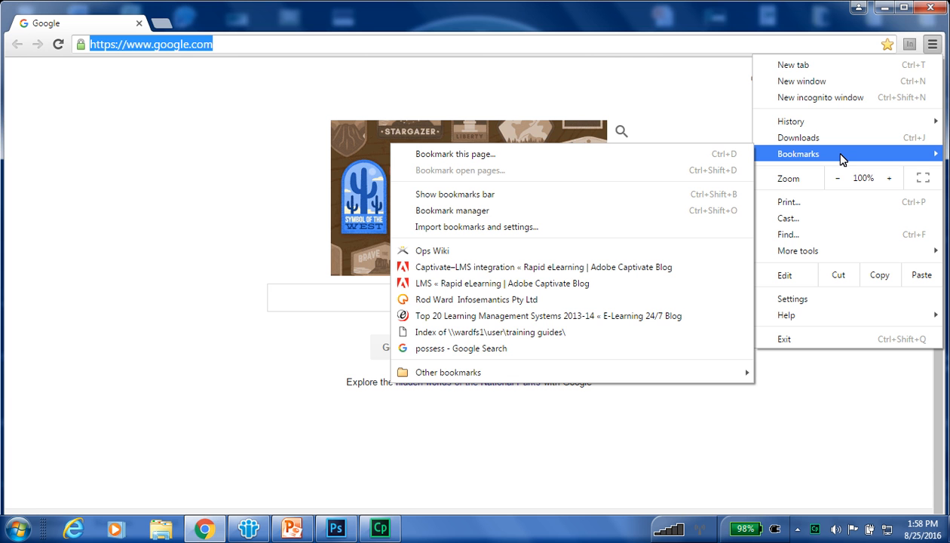
{"action": "mouse_move", "coordinate": [619, 287]}
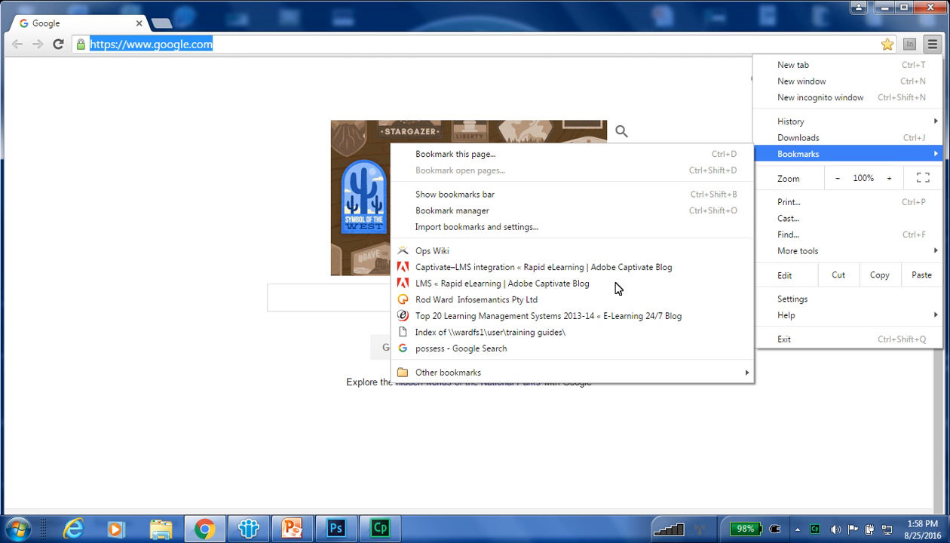
{"action": "mouse_move", "coordinate": [448, 373]}
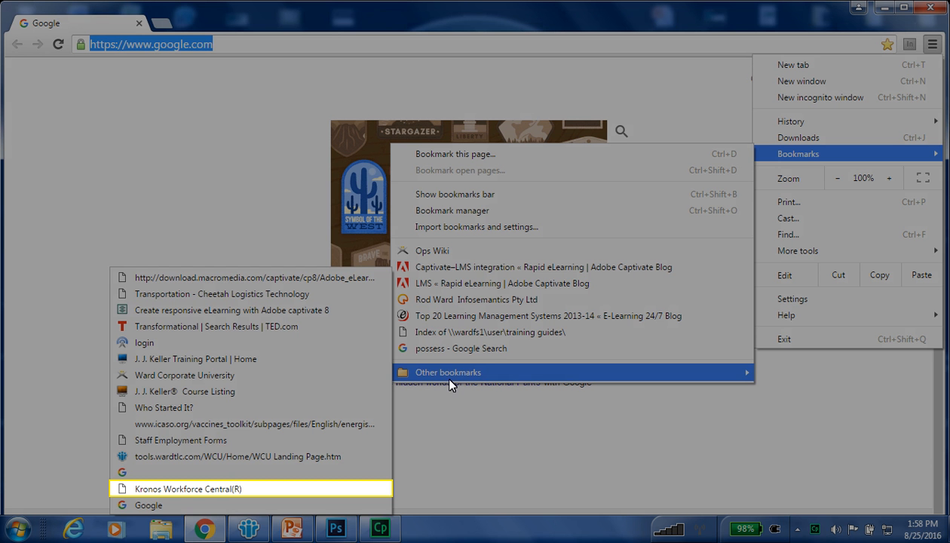
{"action": "mouse_move", "coordinate": [212, 489]}
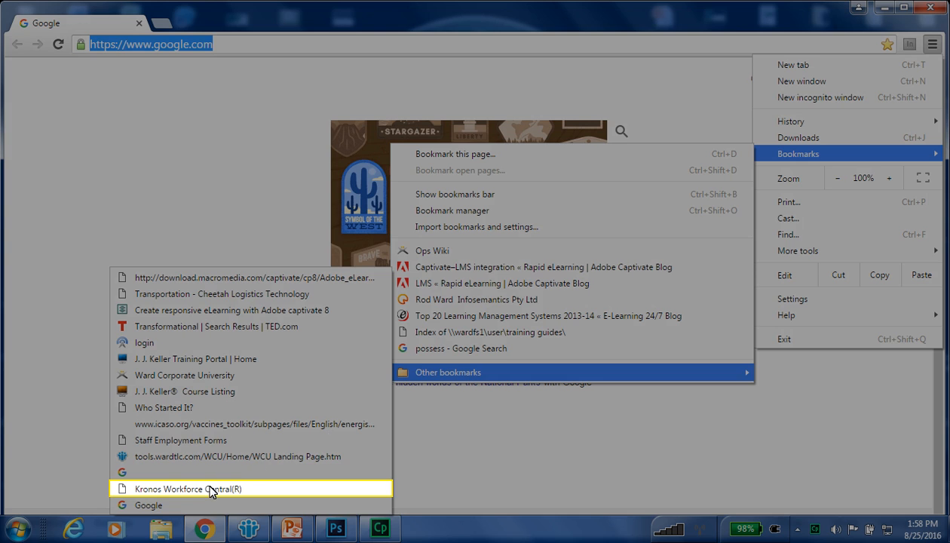
{"action": "left_click", "coordinate": [198, 489]}
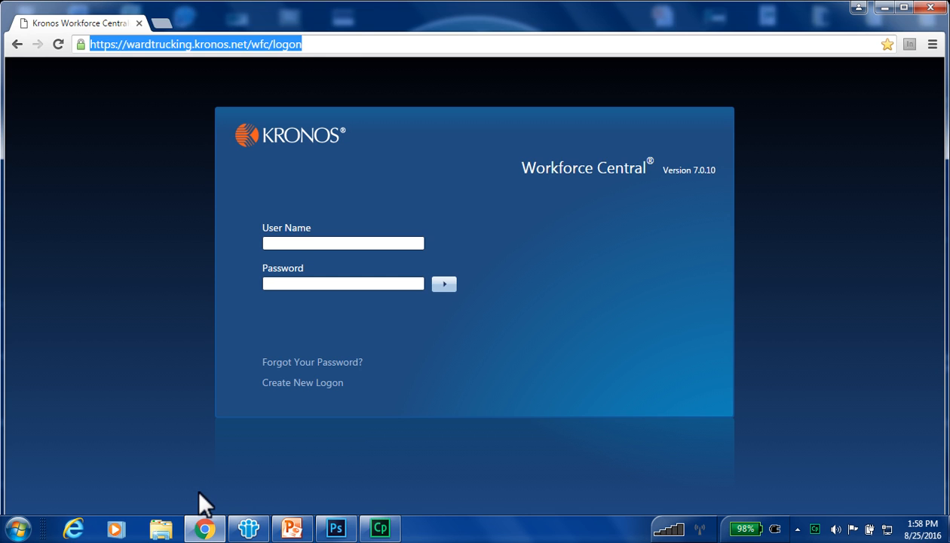
{"action": "left_click", "coordinate": [342, 242]}
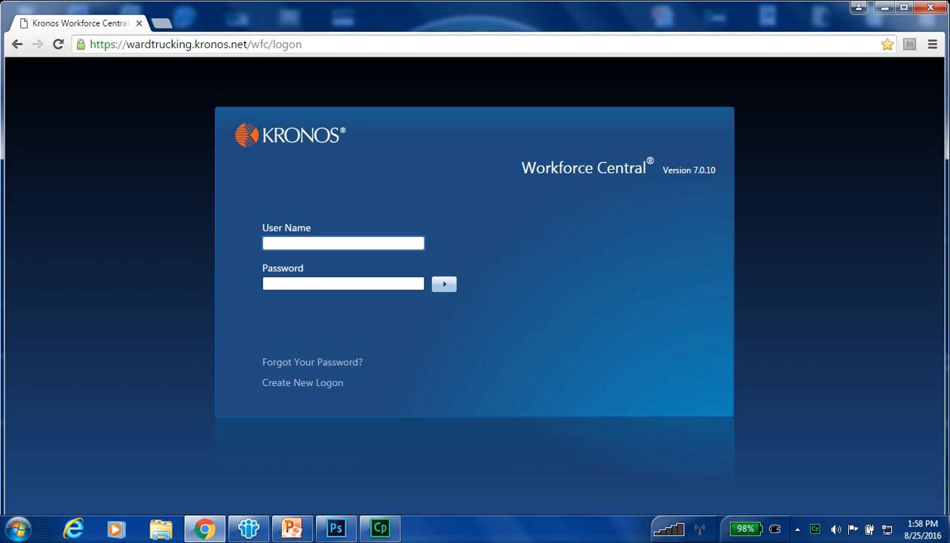
{"action": "type", "text": "blittleh"}
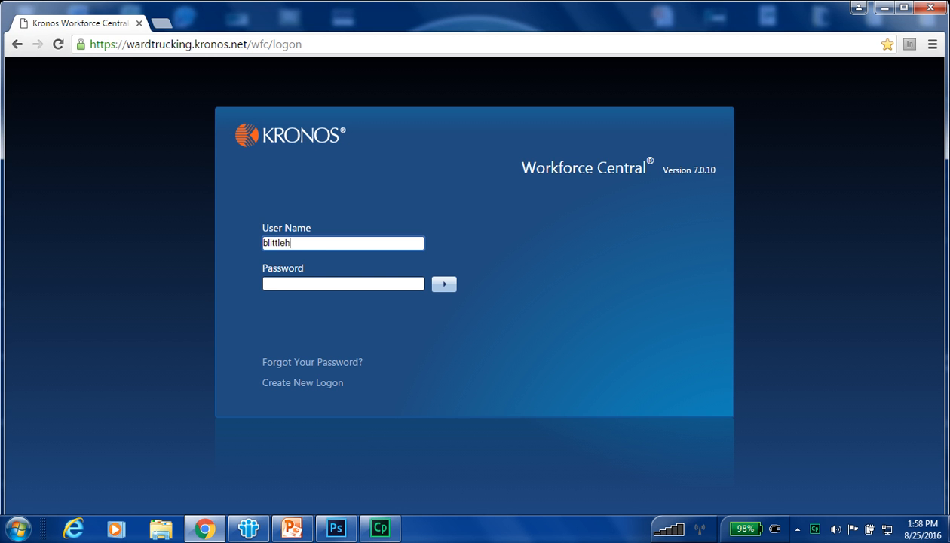
{"action": "type", "text": "ale"}
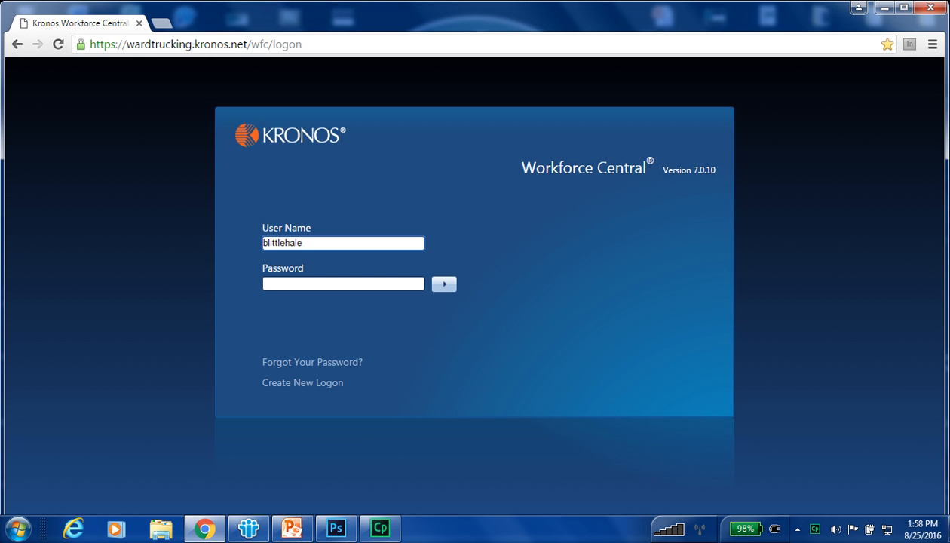
{"action": "left_click", "coordinate": [343, 284]}
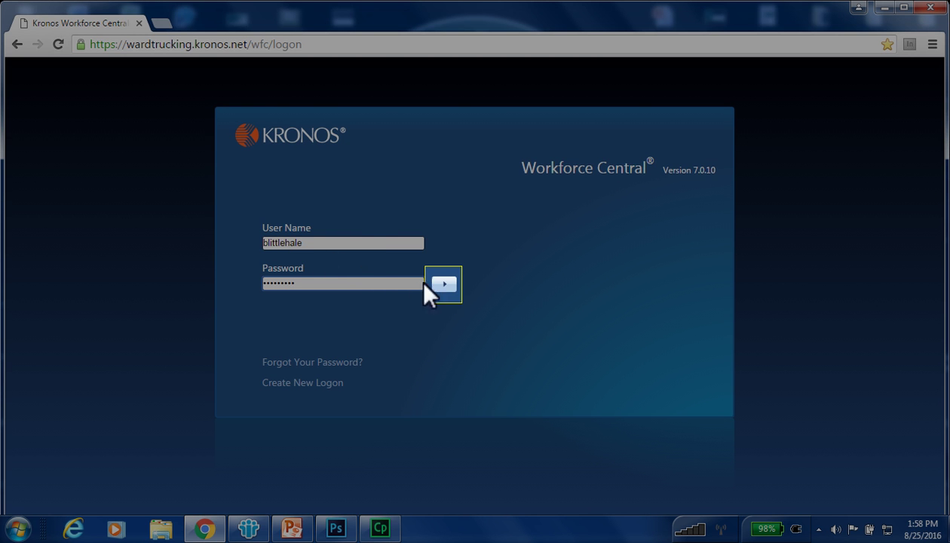
{"action": "left_click", "coordinate": [440, 282]}
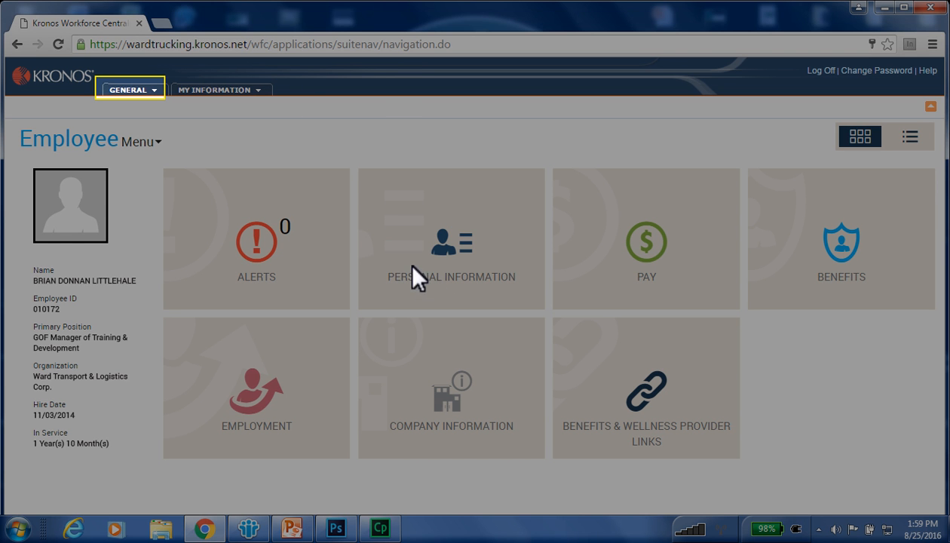
{"action": "mouse_move", "coordinate": [194, 133]}
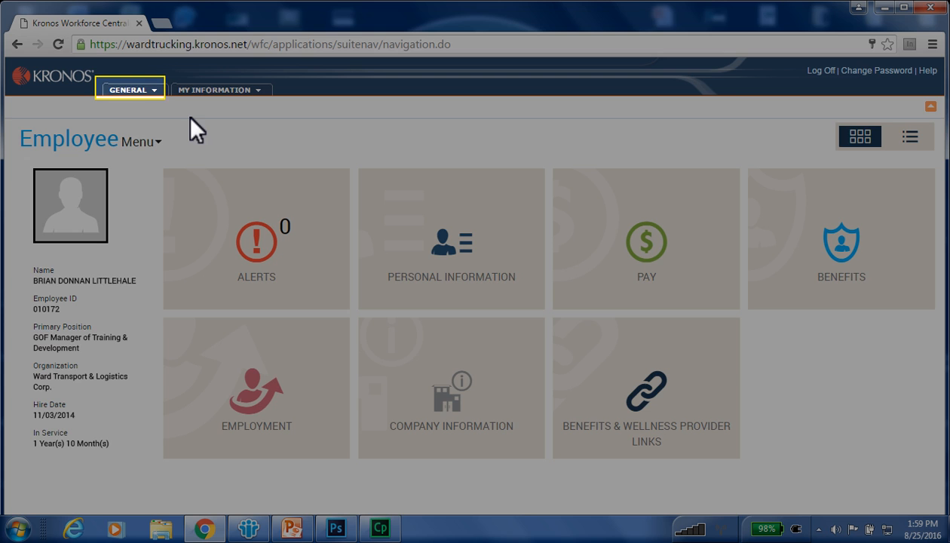
{"action": "left_click", "coordinate": [137, 89]}
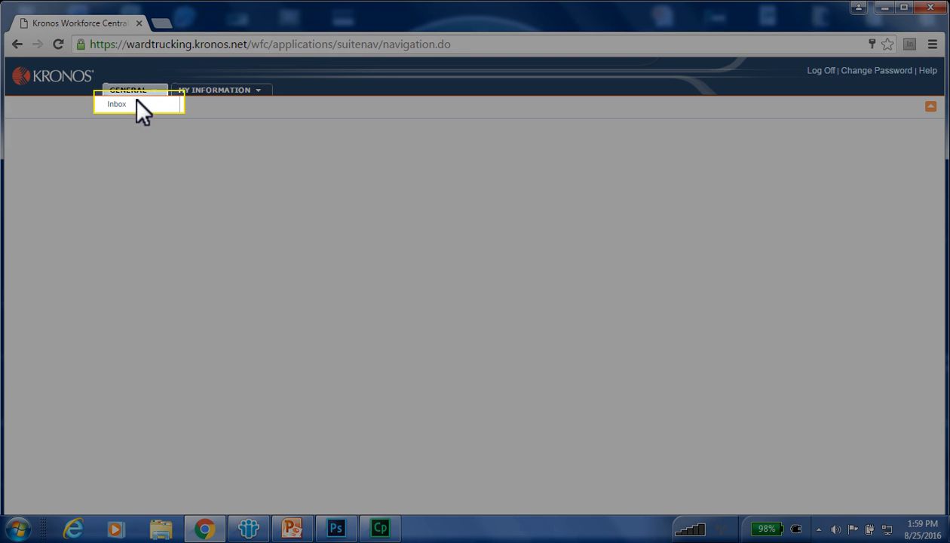
{"action": "left_click", "coordinate": [122, 104]}
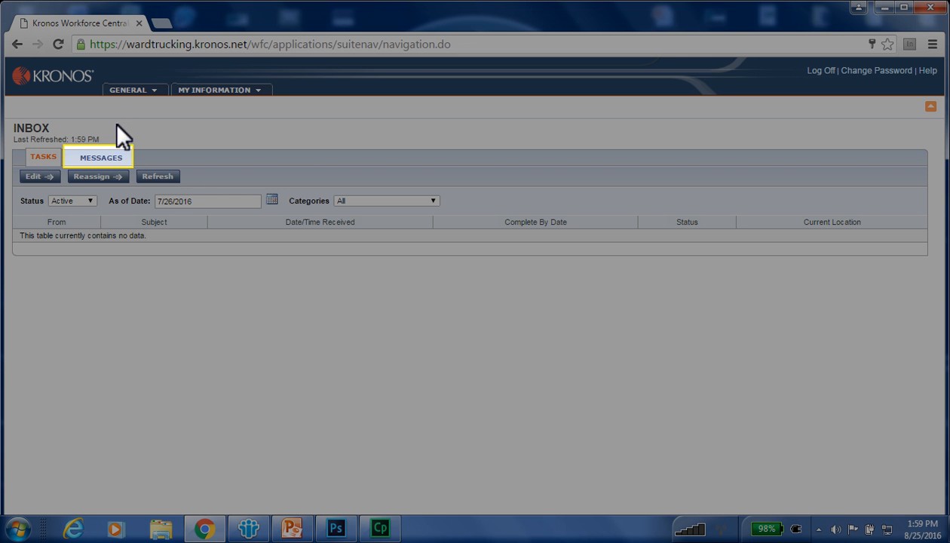
{"action": "left_click", "coordinate": [100, 157]}
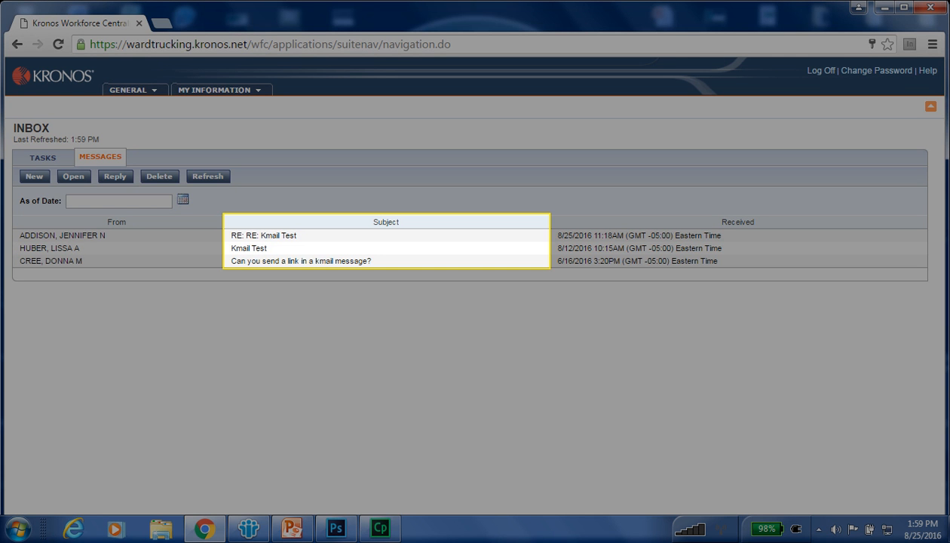
{"action": "left_click", "coordinate": [748, 219]}
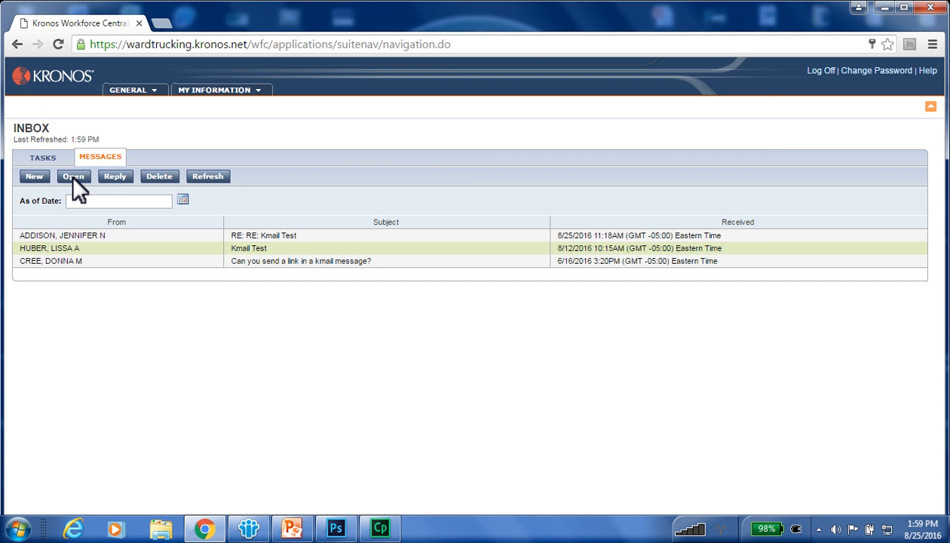
Open HUBER's Kmail Test message, start a reply, and place the cursor above the quote
{"action": "left_click", "coordinate": [72, 177]}
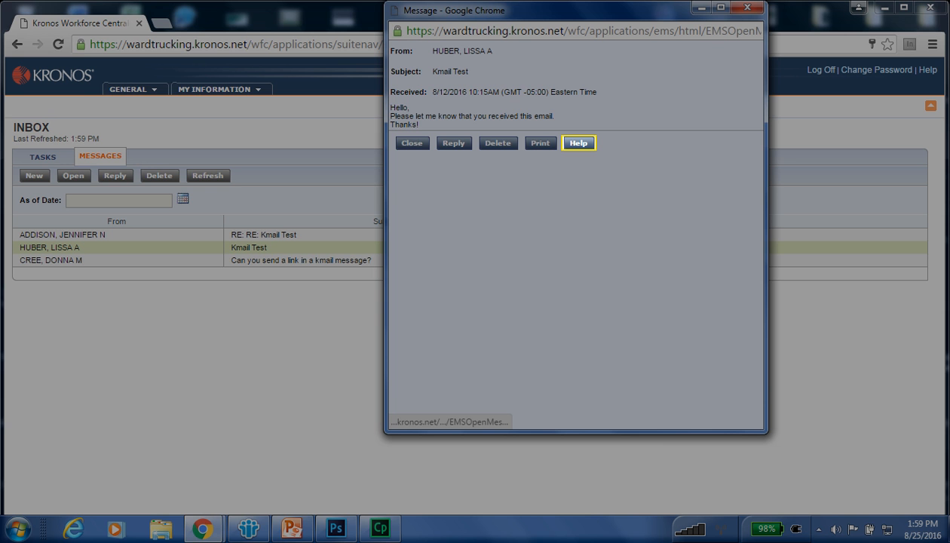
{"action": "mouse_move", "coordinate": [610, 134]}
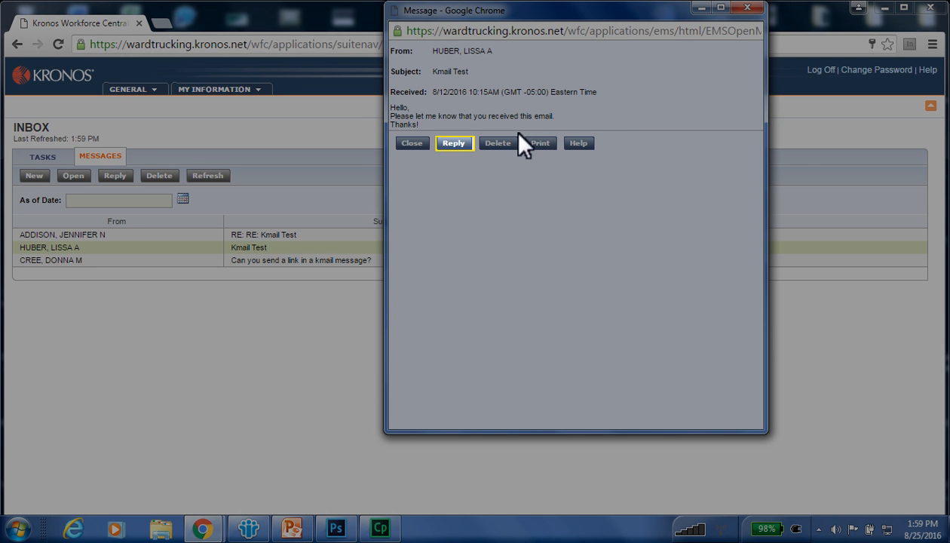
{"action": "mouse_move", "coordinate": [455, 153]}
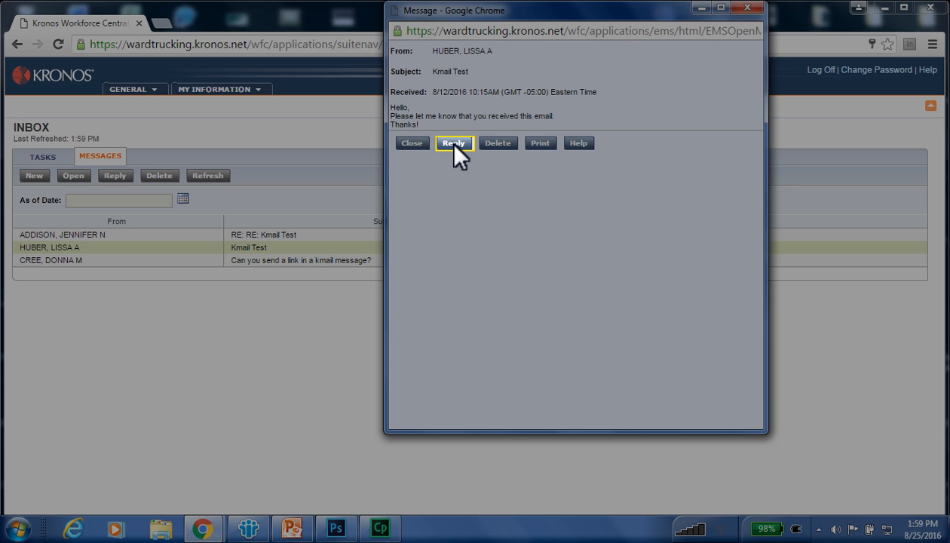
{"action": "left_click", "coordinate": [455, 142]}
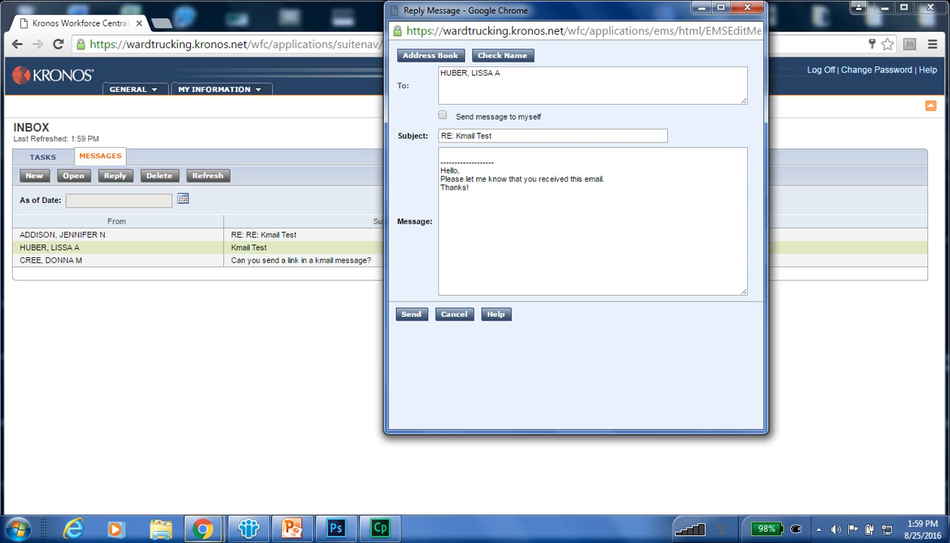
{"action": "left_click", "coordinate": [591, 94]}
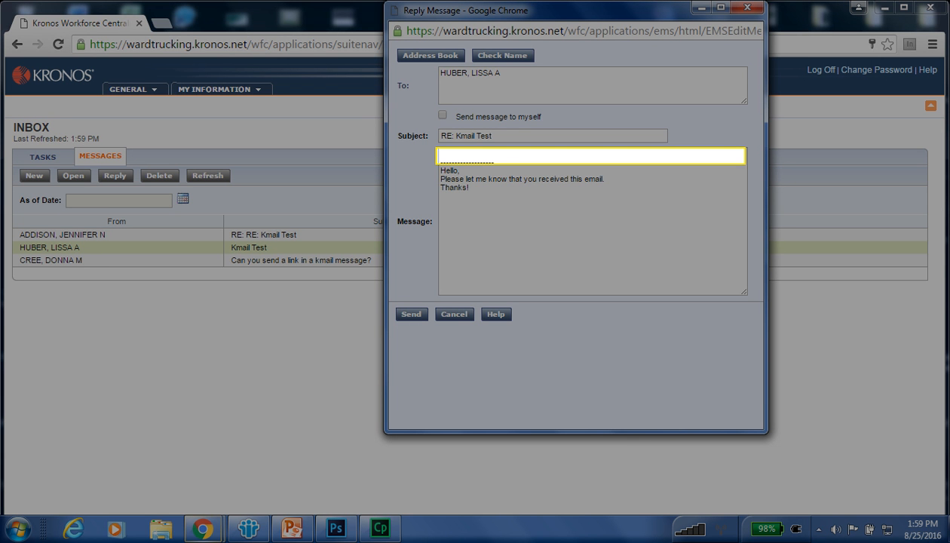
Type 'Hi, thanks for your help!' above the quoted original text
{"action": "type", "text": "Hi, thank"}
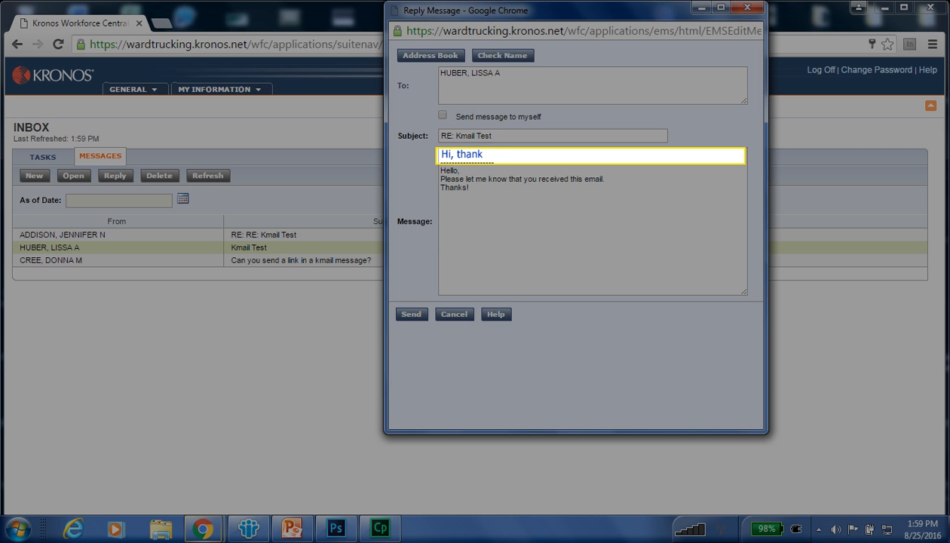
{"action": "type", "text": "s for your h"}
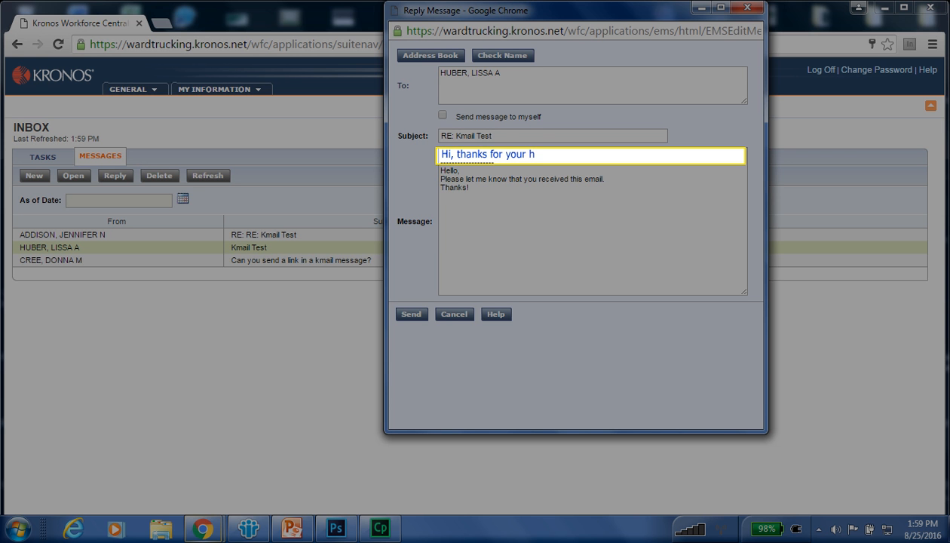
{"action": "type", "text": "elp!"}
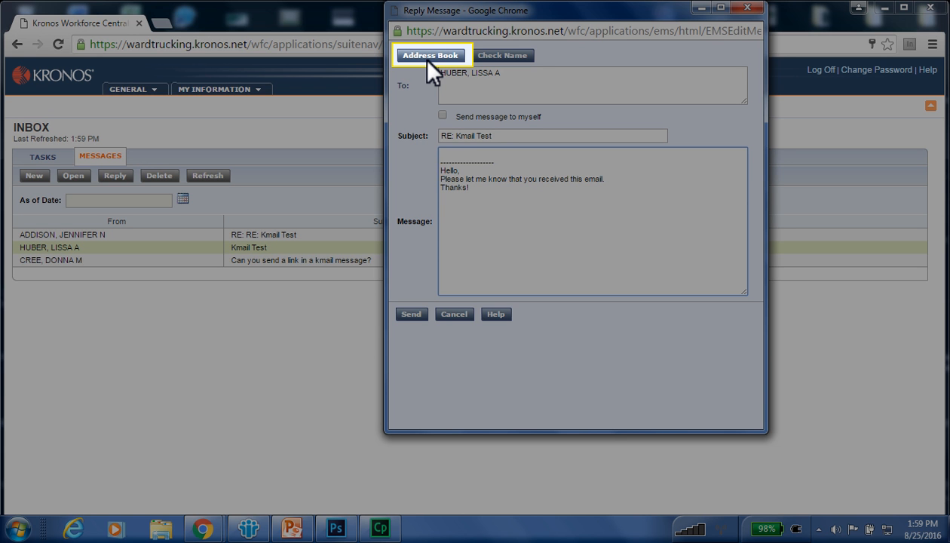
{"action": "left_click", "coordinate": [434, 56]}
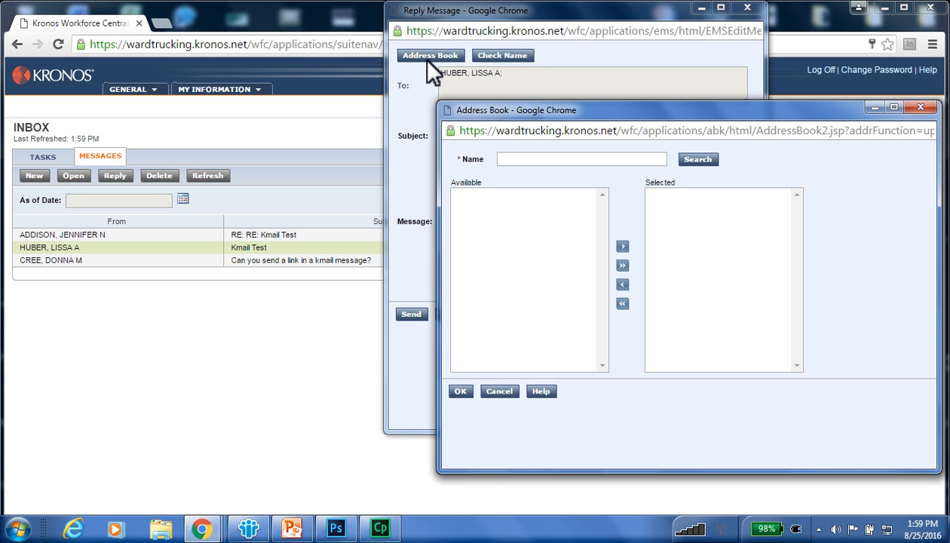
{"action": "left_click", "coordinate": [580, 158]}
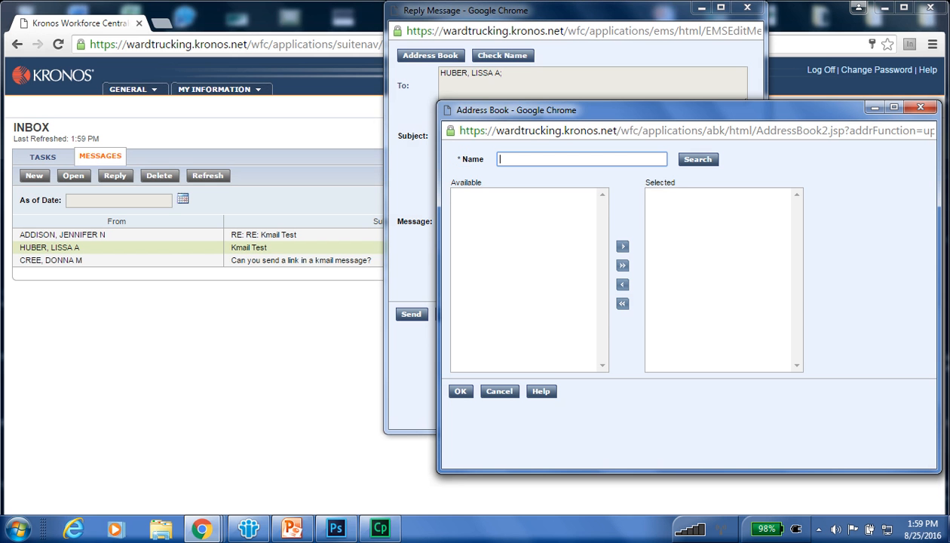
{"action": "type", "text": "a"}
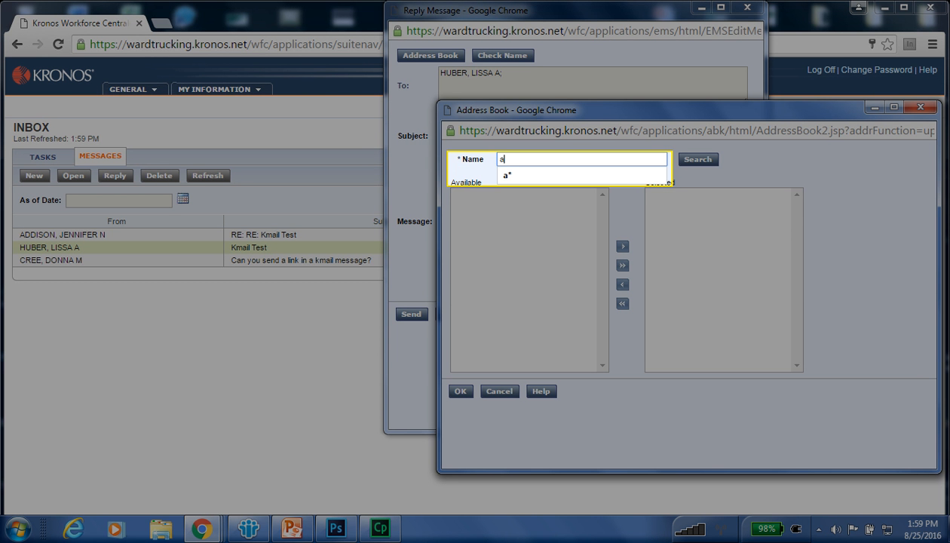
{"action": "type", "text": "*"}
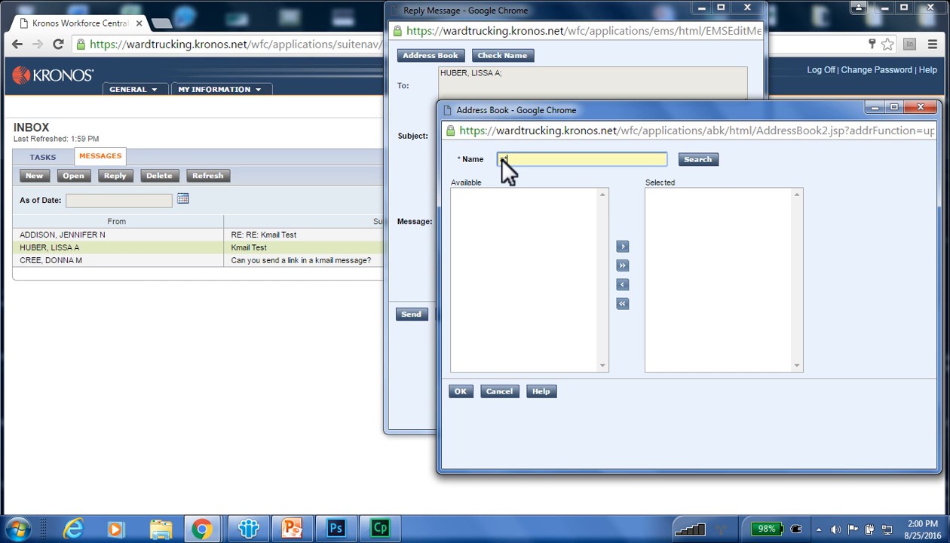
{"action": "left_click", "coordinate": [697, 159]}
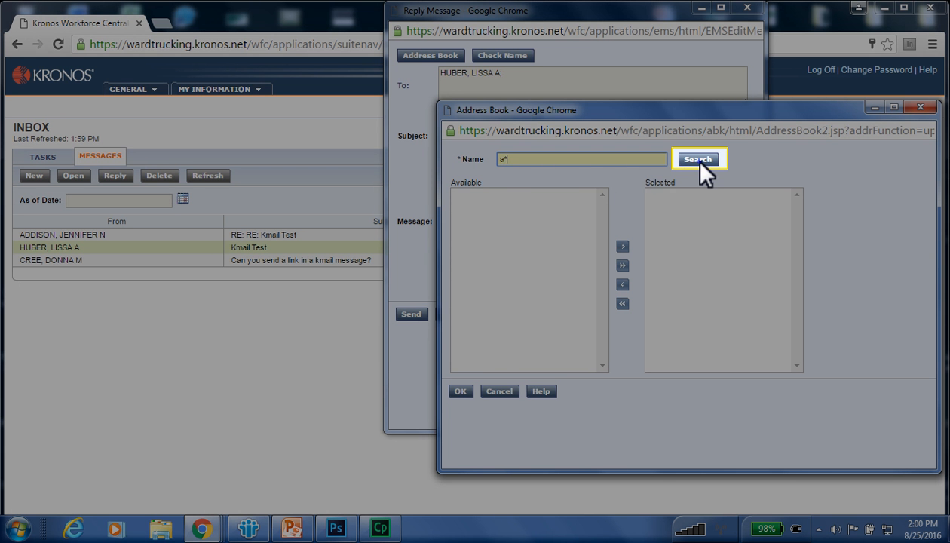
{"action": "left_click", "coordinate": [698, 158]}
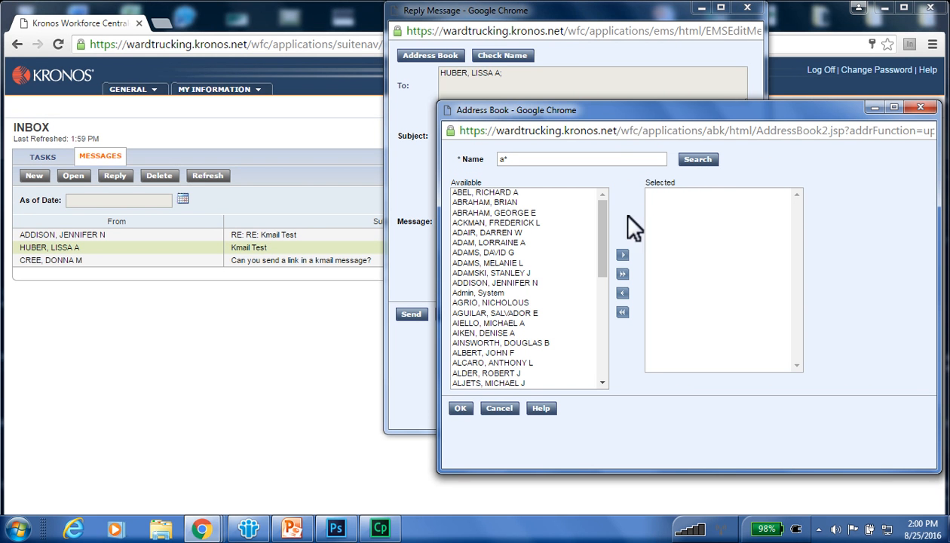
{"action": "left_click", "coordinate": [493, 283]}
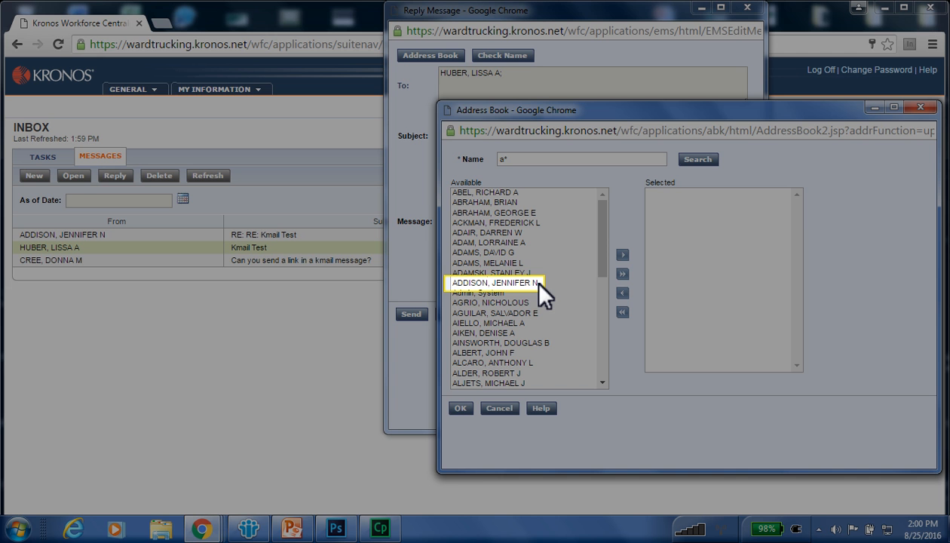
{"action": "left_click", "coordinate": [494, 282]}
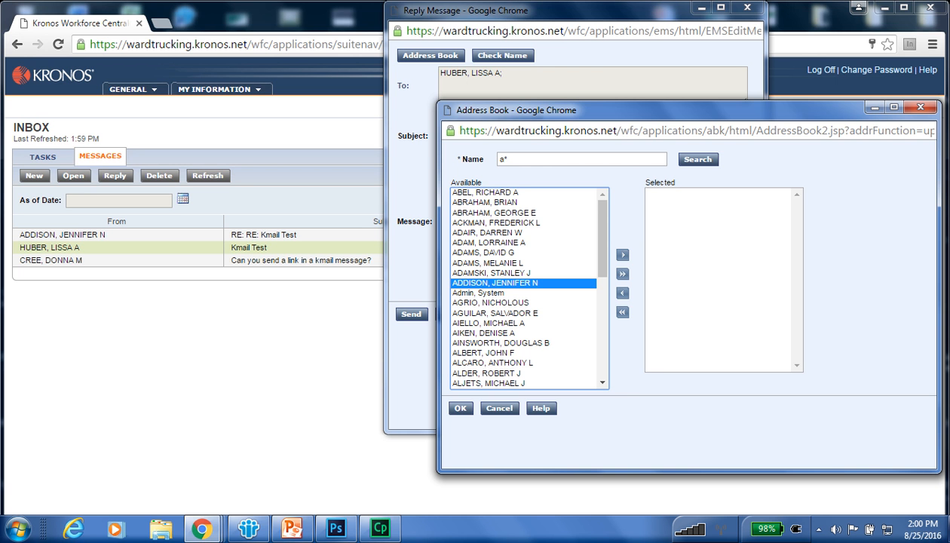
{"action": "mouse_move", "coordinate": [588, 275]}
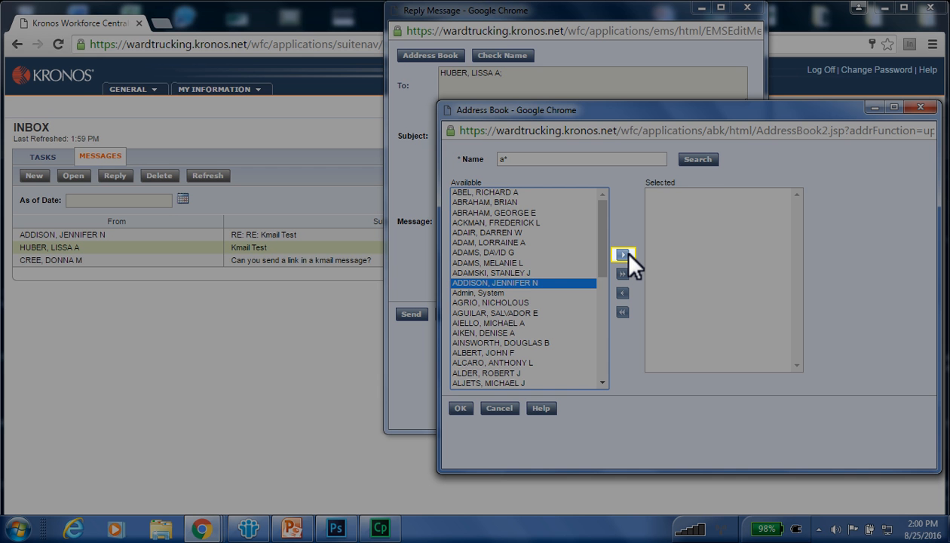
{"action": "left_click", "coordinate": [622, 255]}
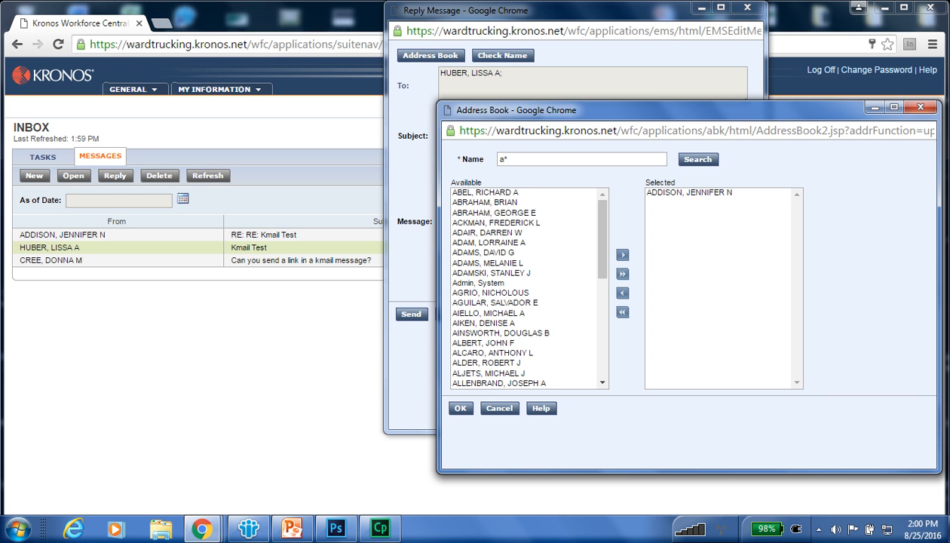
{"action": "left_click", "coordinate": [691, 193]}
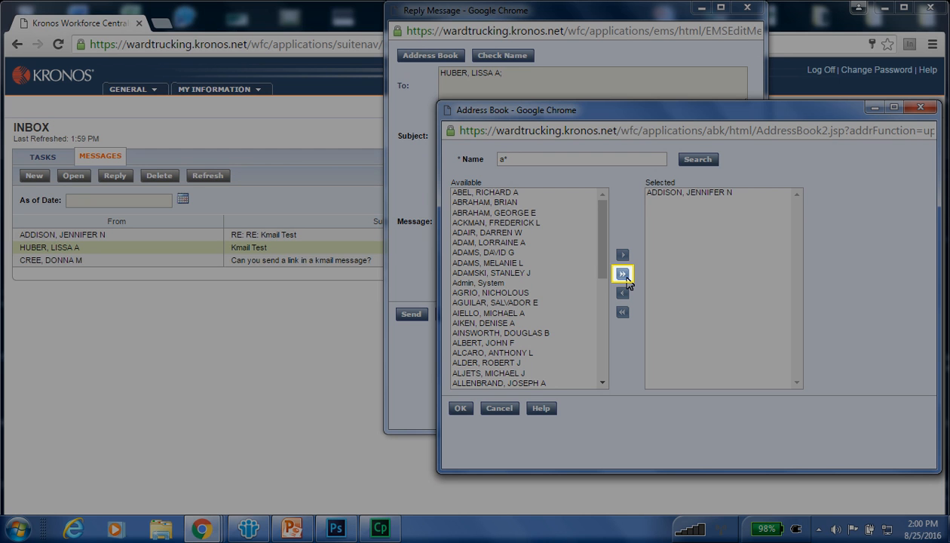
{"action": "left_click", "coordinate": [622, 274]}
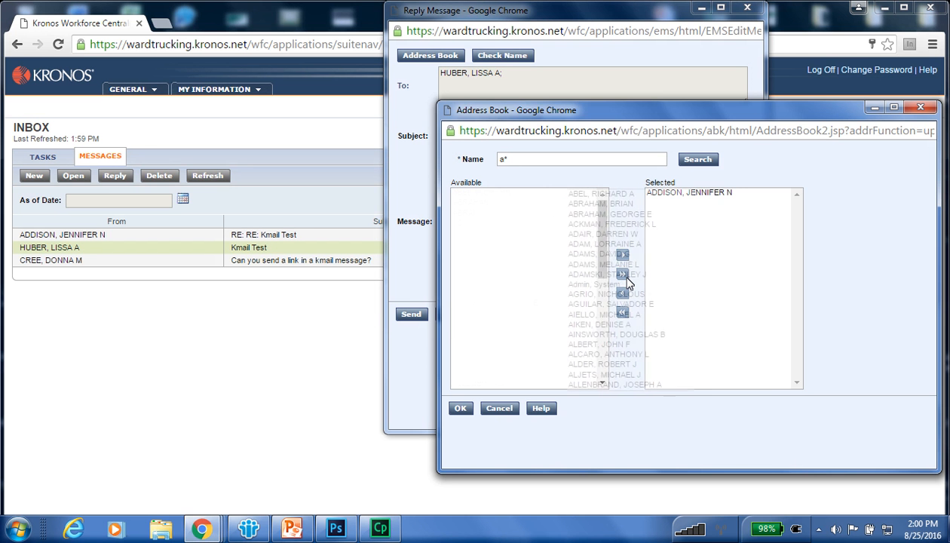
{"action": "left_click", "coordinate": [621, 274]}
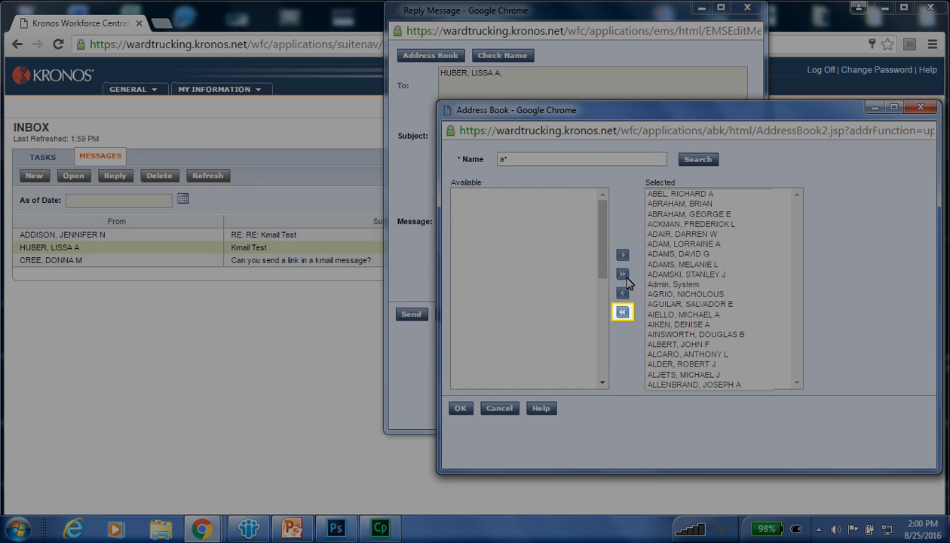
{"action": "left_click", "coordinate": [621, 312]}
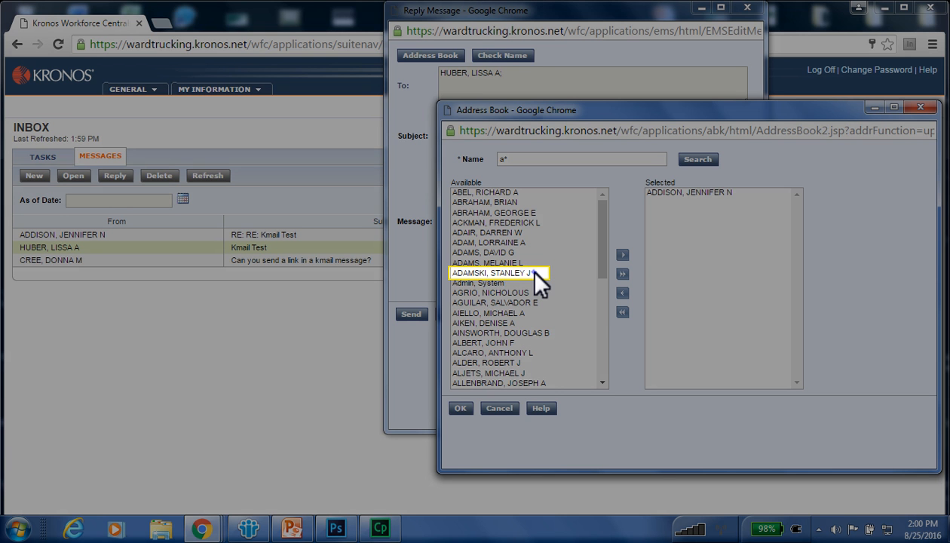
{"action": "left_click", "coordinate": [495, 273]}
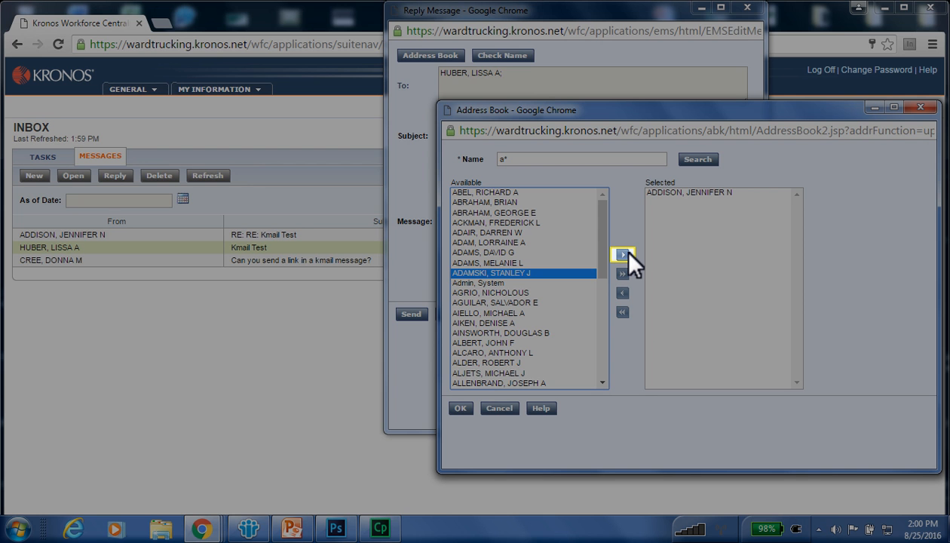
{"action": "left_click", "coordinate": [621, 254]}
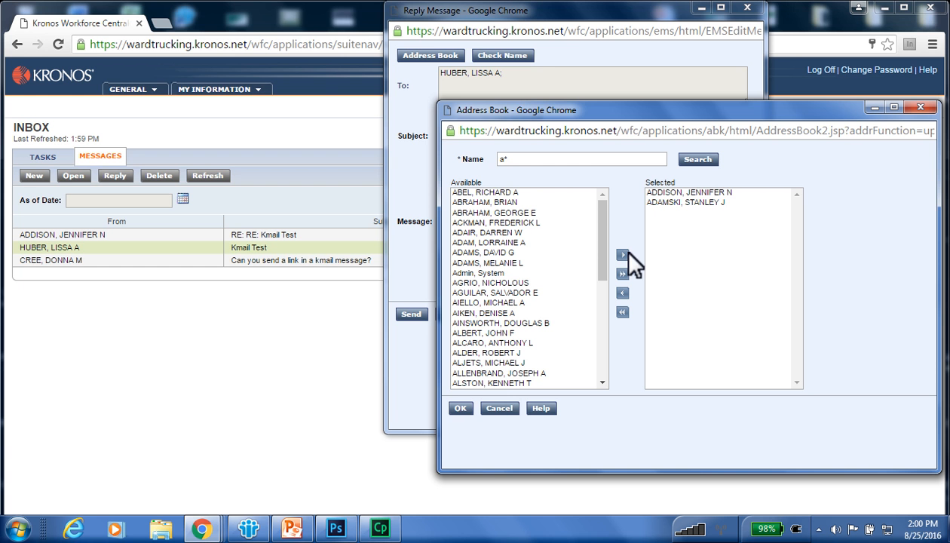
{"action": "left_click", "coordinate": [686, 202]}
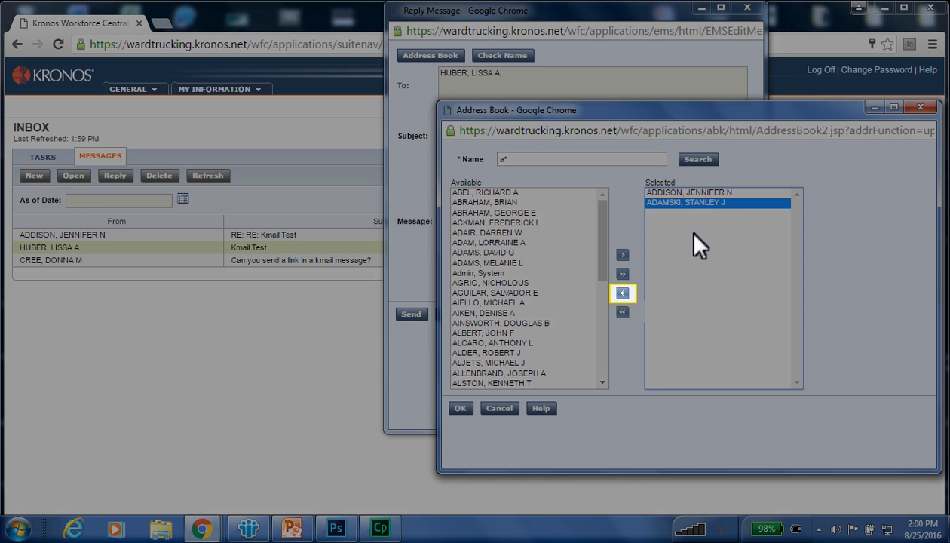
{"action": "left_click", "coordinate": [621, 293]}
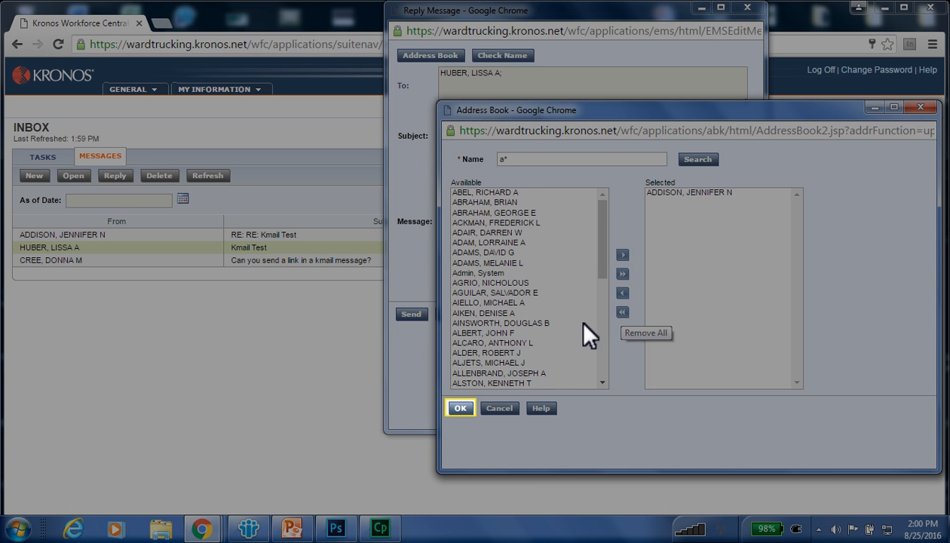
Confirm ADDISON as a recipient and type 'Hi, thanks for your help!' in the message
{"action": "left_click", "coordinate": [460, 408]}
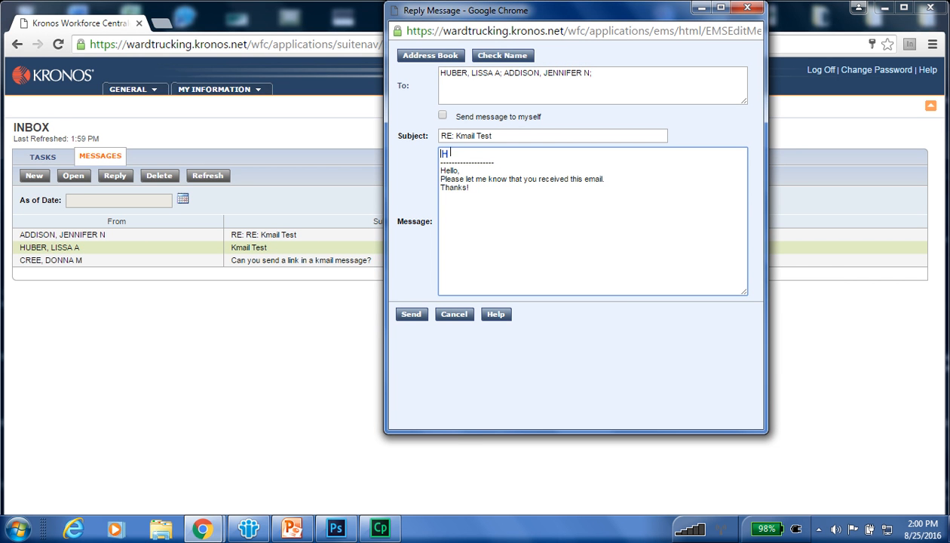
{"action": "type", "text": "Hi, thanks for your help!"}
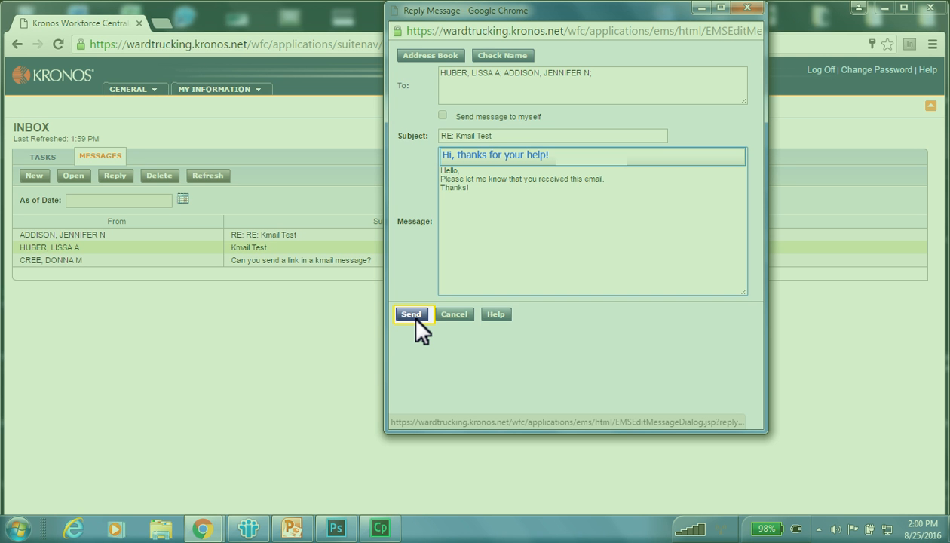
Send the reply to HUBER and ADDISON and log off Kronos
{"action": "left_click", "coordinate": [410, 314]}
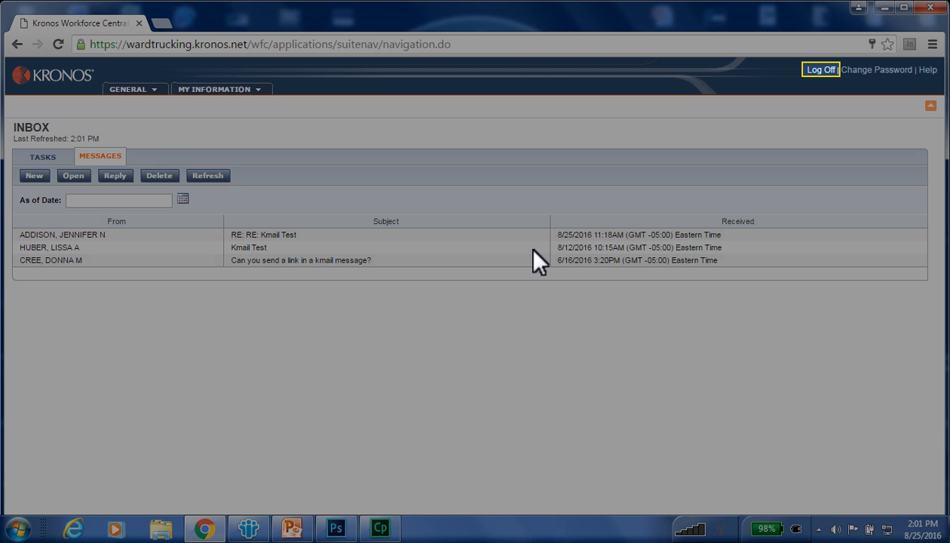
{"action": "mouse_move", "coordinate": [836, 95]}
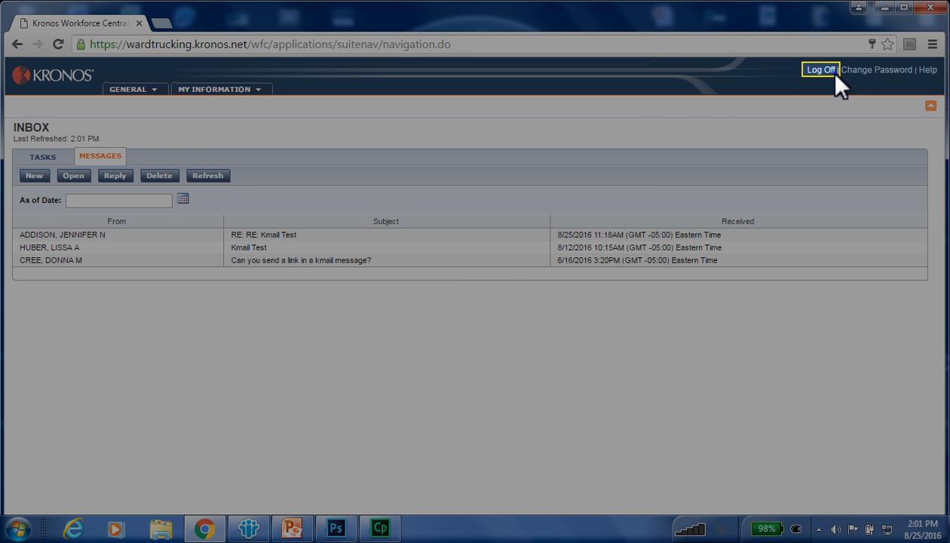
{"action": "left_click", "coordinate": [823, 69]}
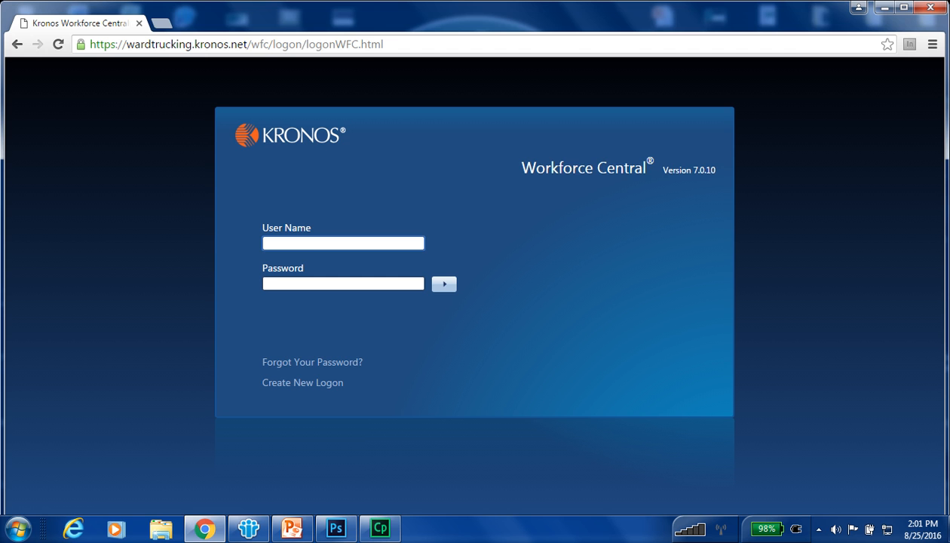